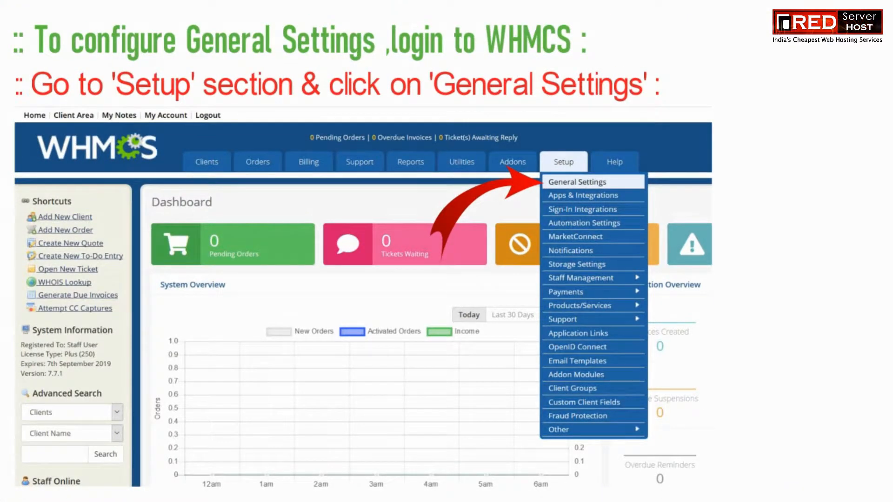
Step: Go to Setup > General Settings, reaching the admin password confirmation prompt
left_click(577, 181)
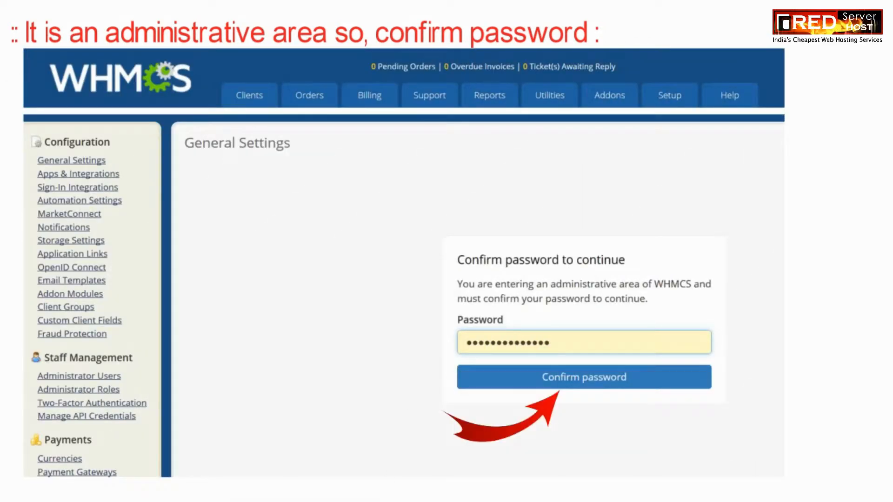
Step: Confirm the admin password to unlock the General Settings form
left_click(583, 377)
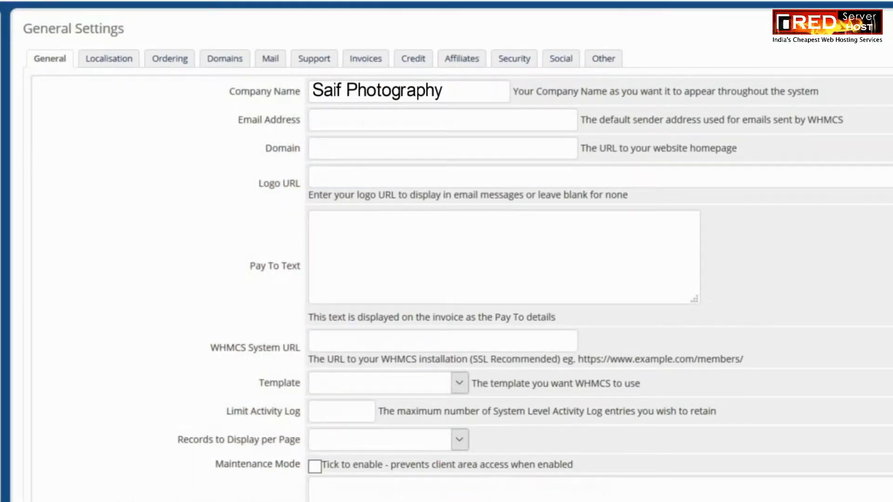
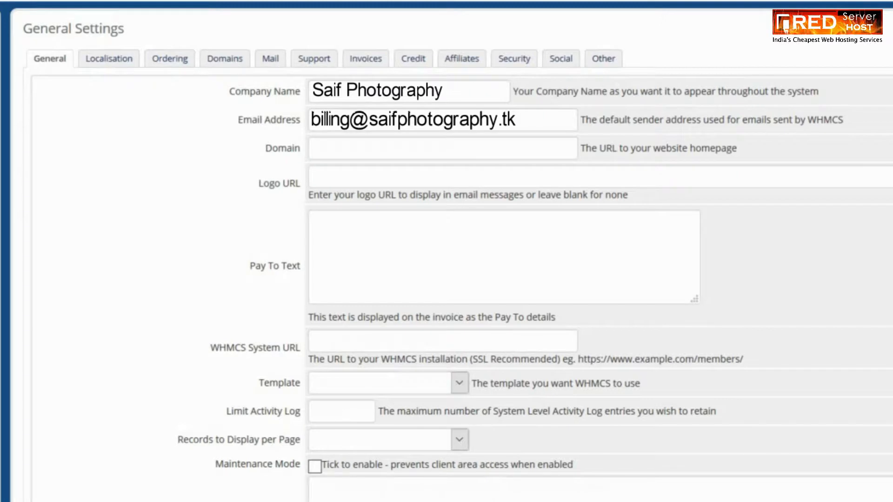
type("http://saifphotography.tk")
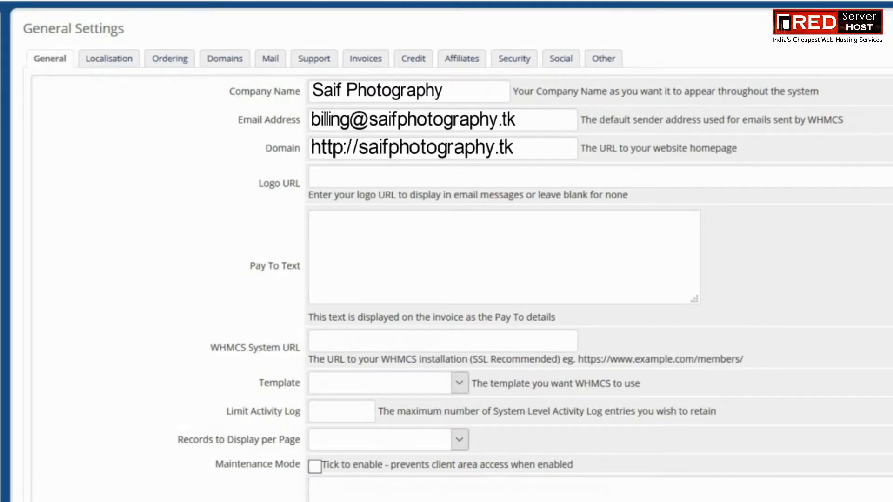
type("http://saifphotographyalbum.tk")
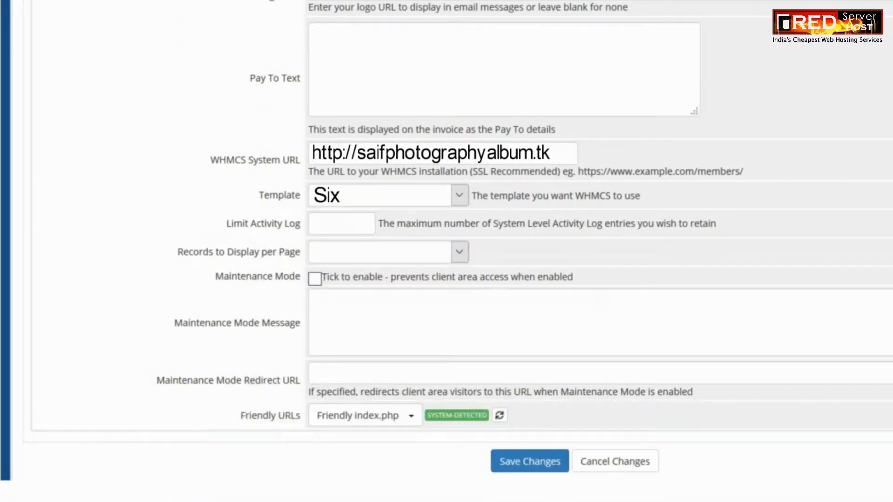
type("100")
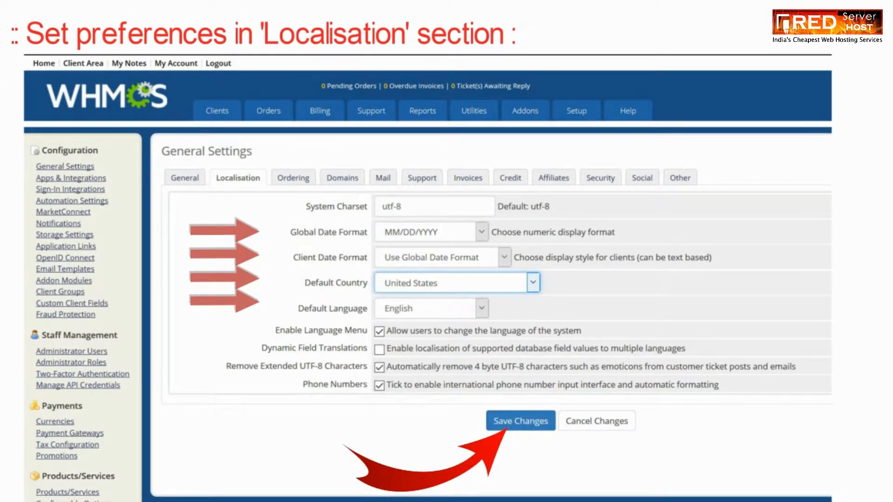
Step: Save the Localisation preferences (MM/DD/YYYY, United States, English)
left_click(293, 177)
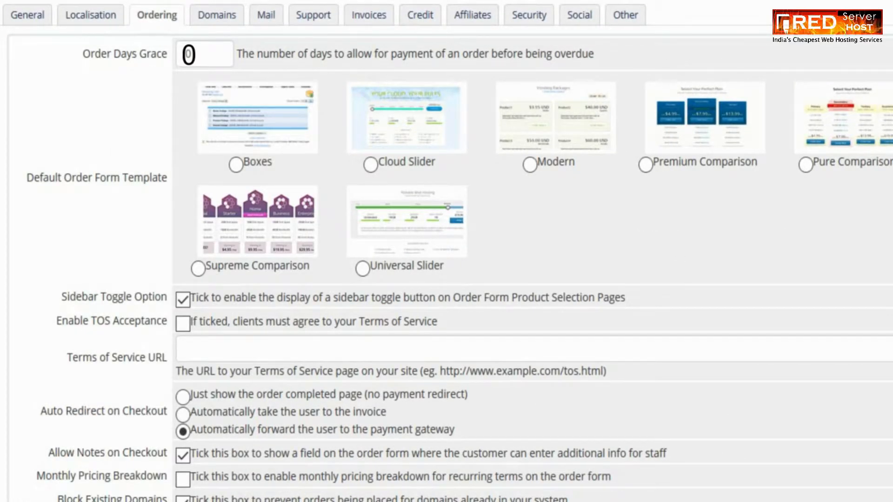
Step: Set ordering to the Boxes template with sidebar toggle, TOS acceptance and checkout notes, and save
left_click(236, 163)
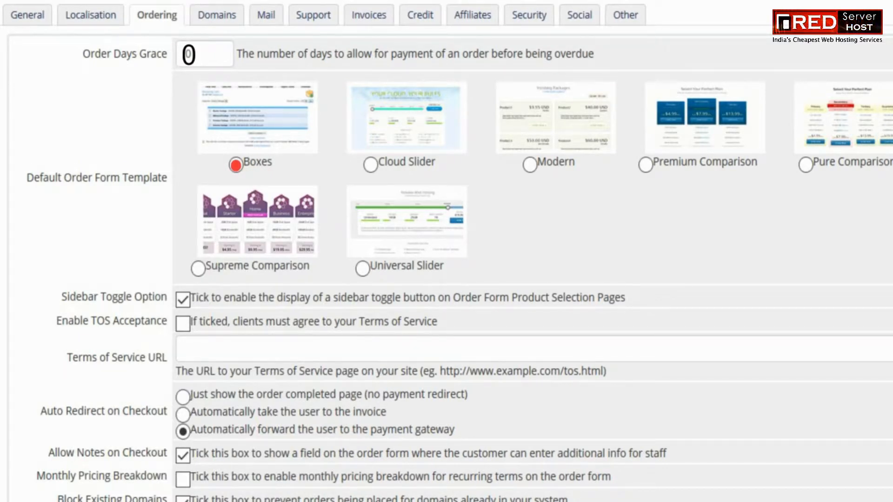
left_click(183, 301)
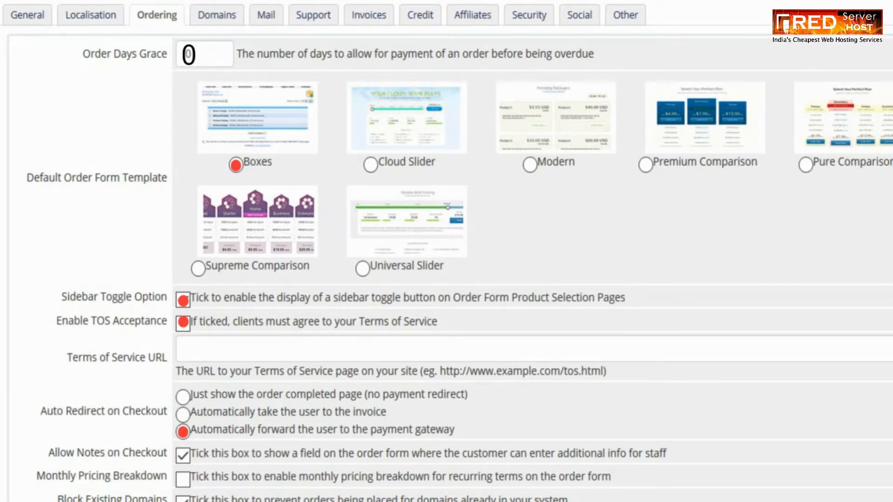
left_click(183, 456)
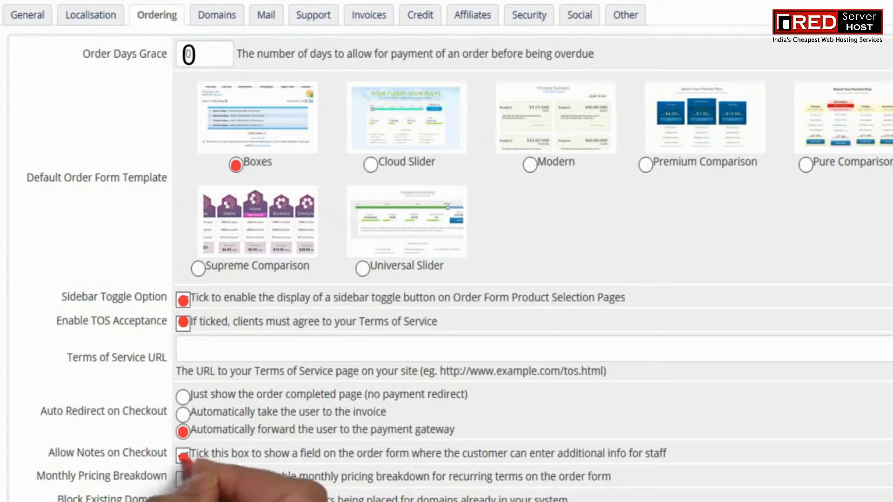
left_click(183, 458)
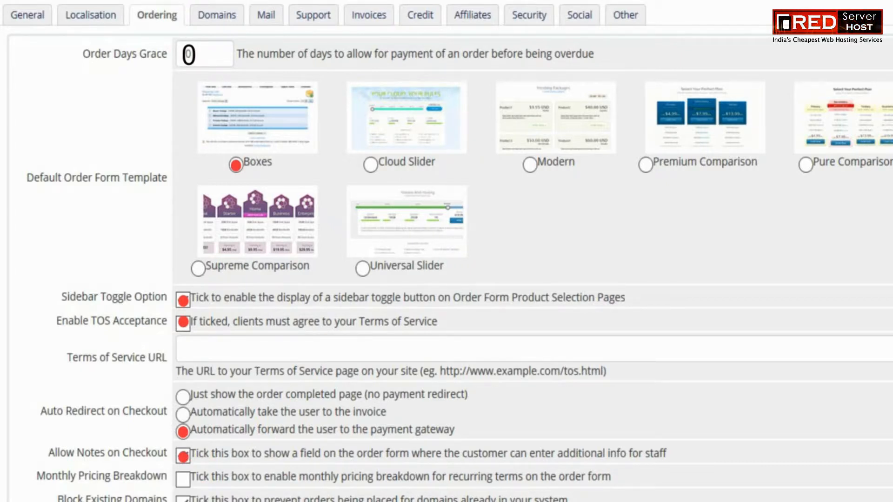
scroll("down", 3)
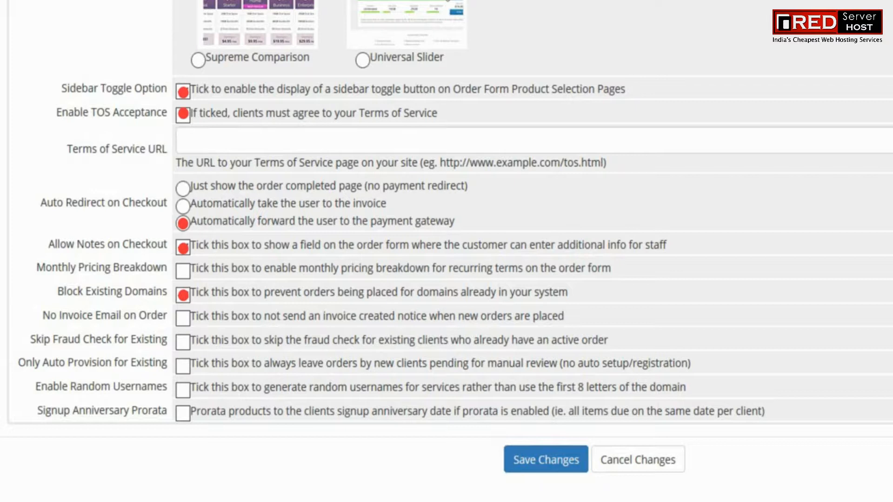
left_click(184, 342)
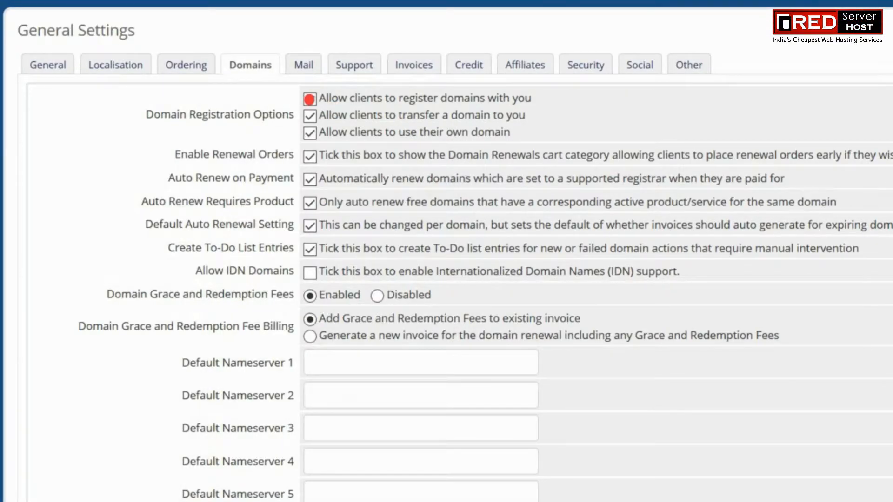
Step: Enable domain registration, early renewal, auto-renew on payment, active-product free renewal and to-do entries
left_click(310, 116)
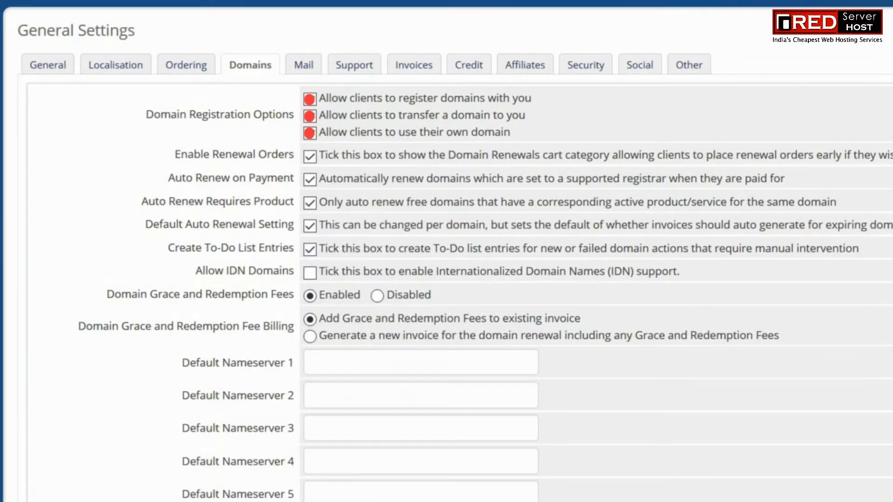
left_click(309, 154)
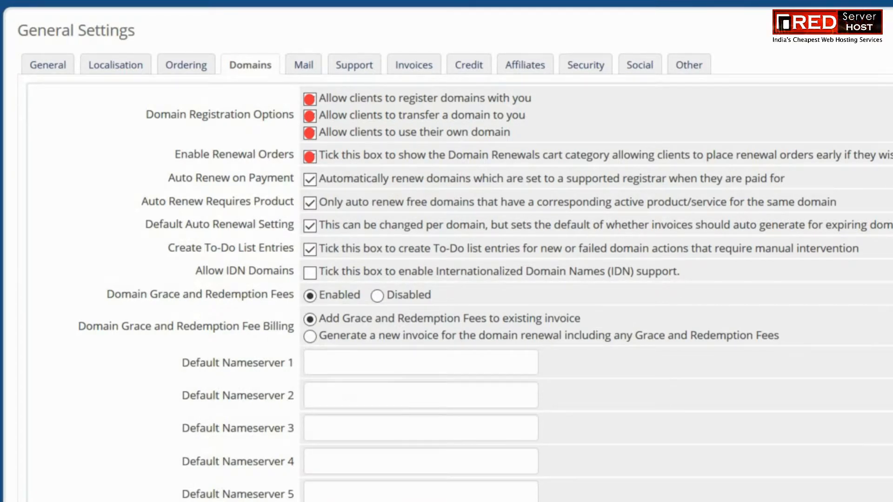
left_click(310, 178)
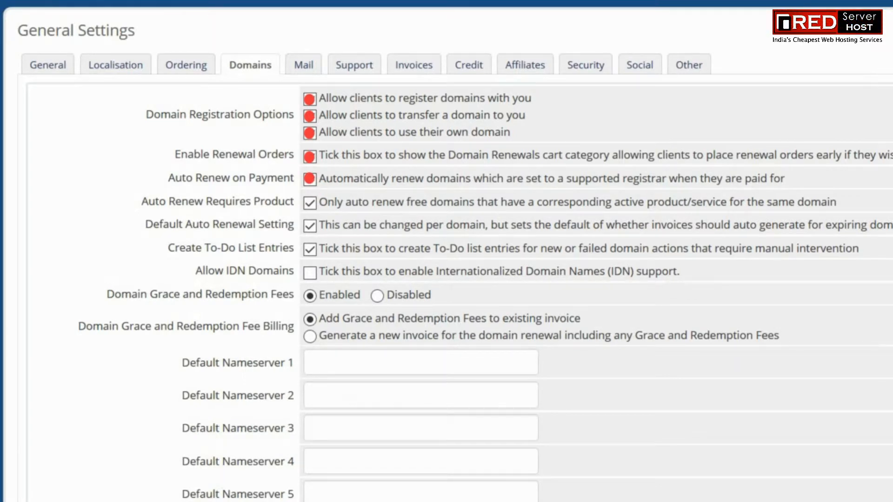
left_click(310, 202)
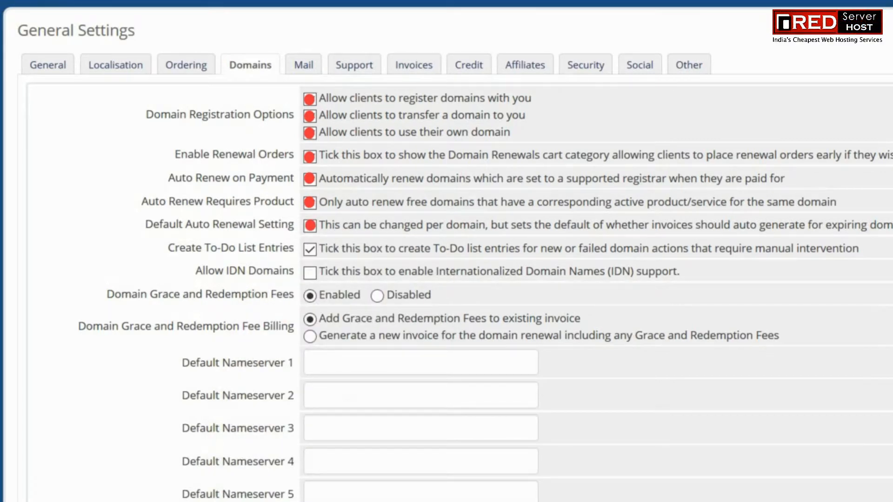
left_click(310, 248)
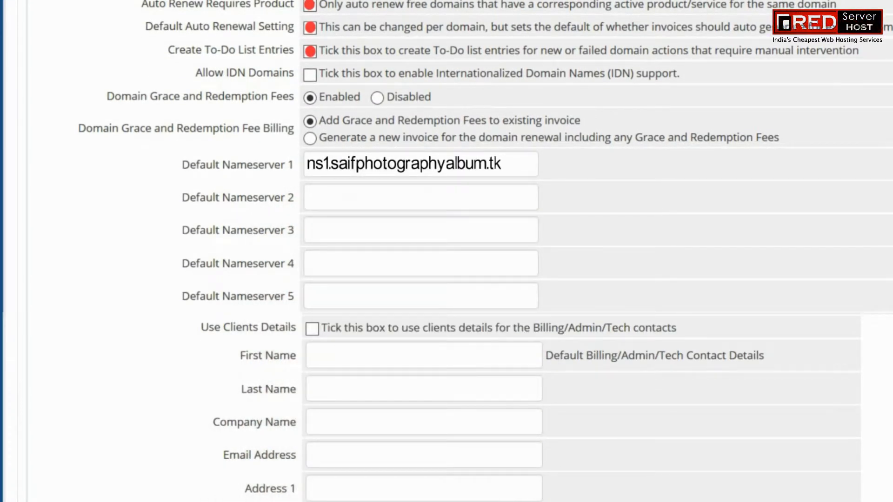
Step: Set Default Nameserver 2 to ns2.saifphotographyalbum.tk and save the Domains settings
type("ns2.saifphotographyalbum.tk")
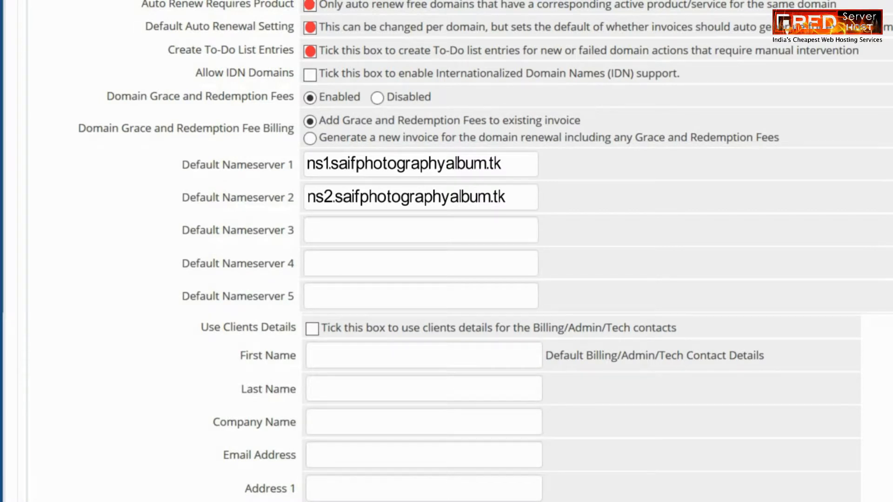
scroll("down", 3)
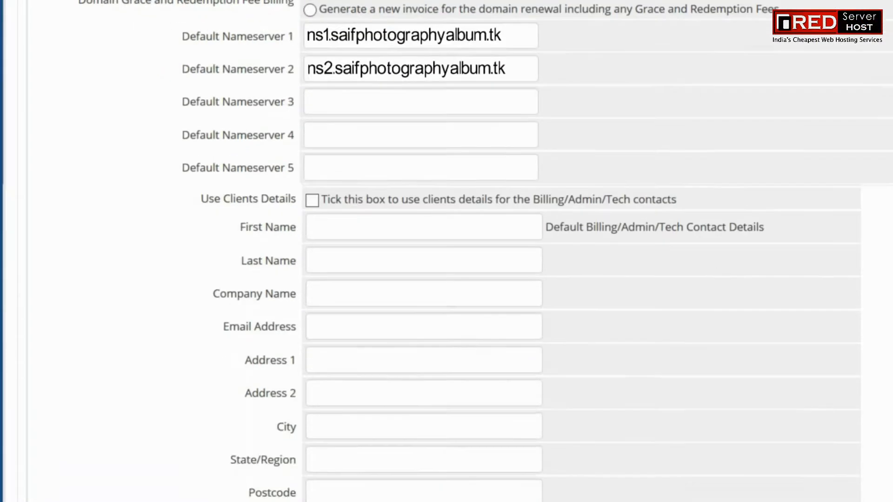
scroll("down", 3)
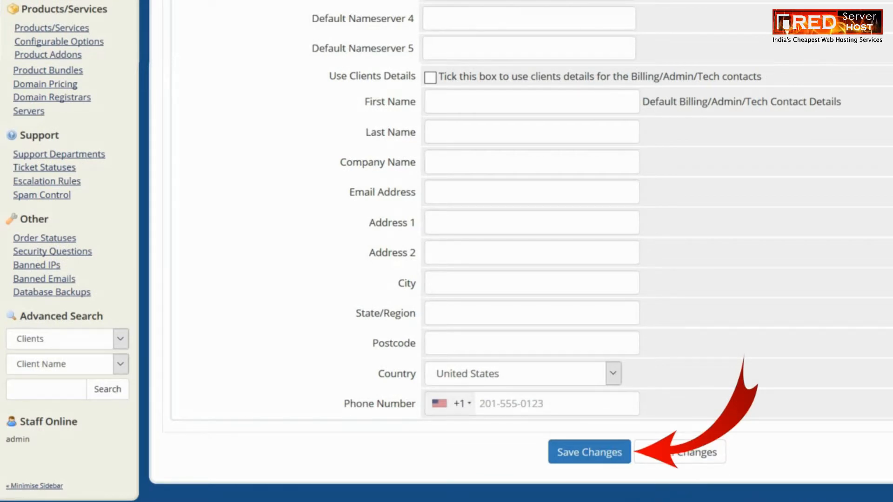
left_click(236, 53)
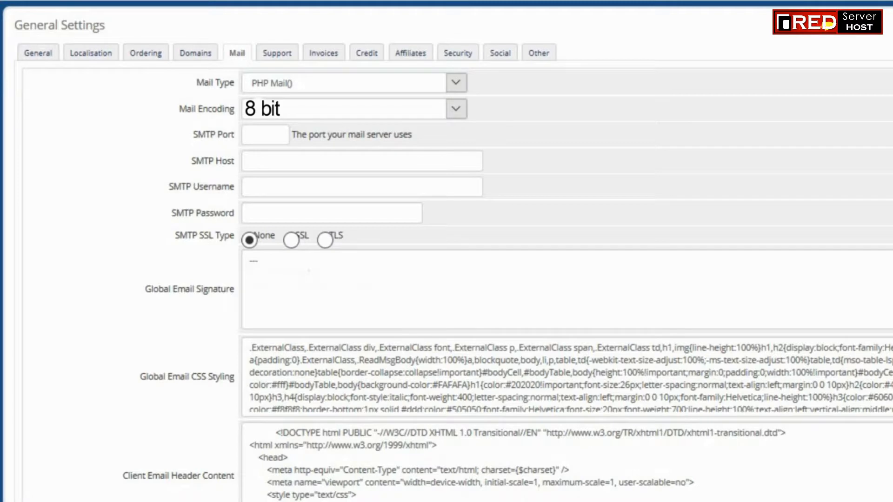
type("25")
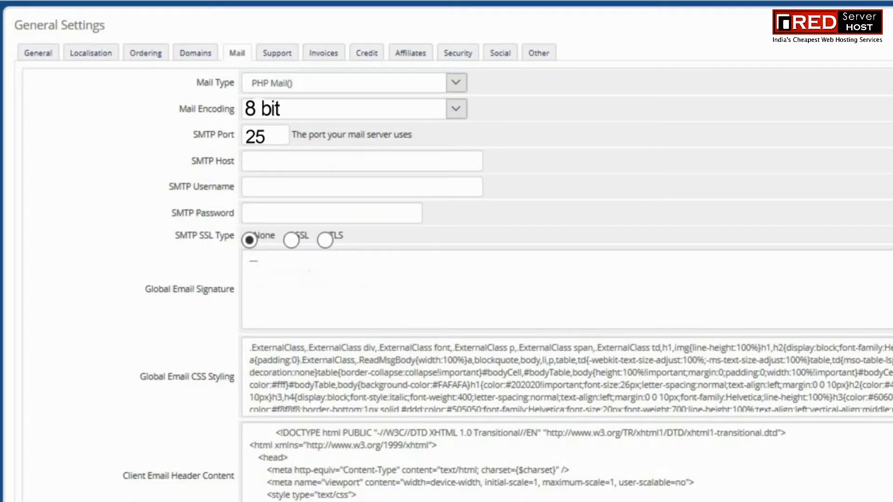
type("Saif Photography")
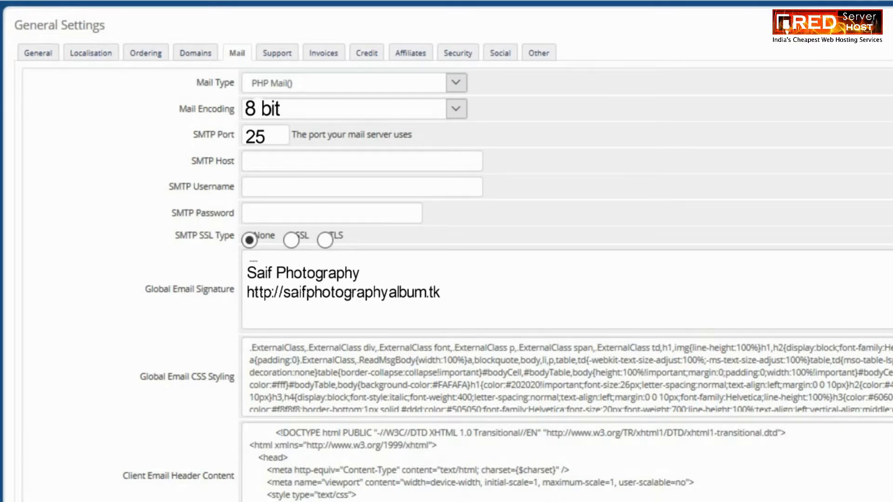
scroll("down", 3)
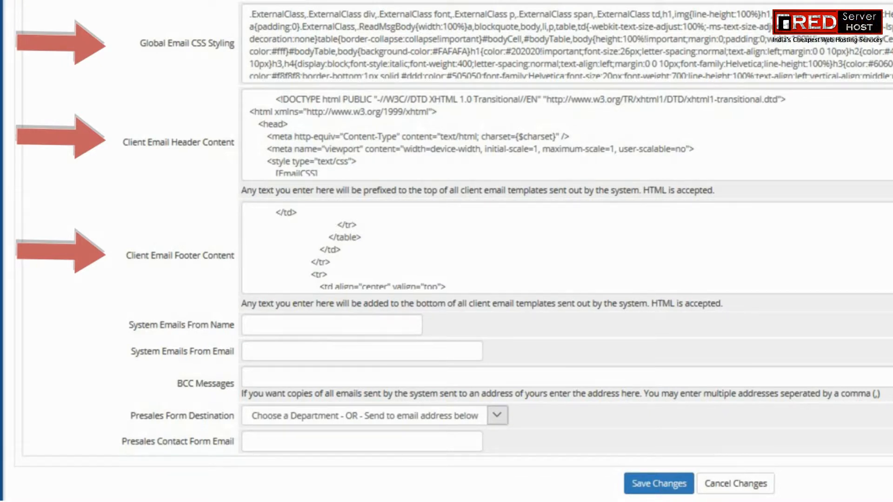
type("Saif Photography")
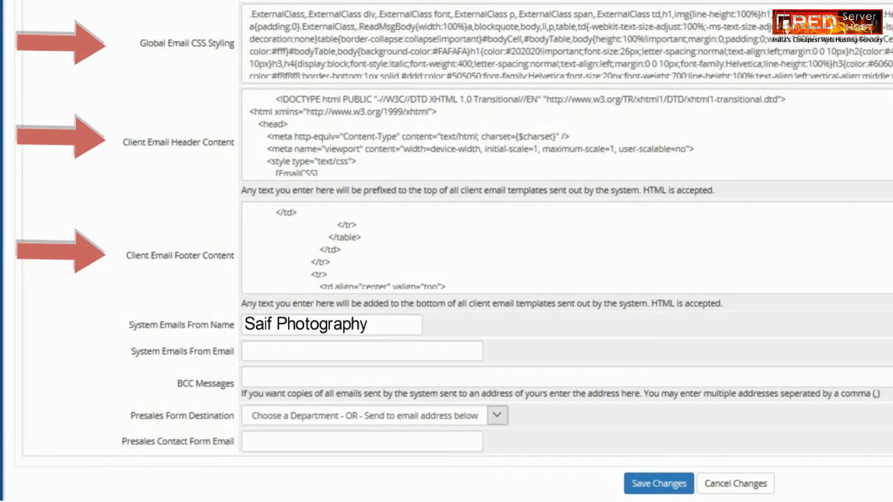
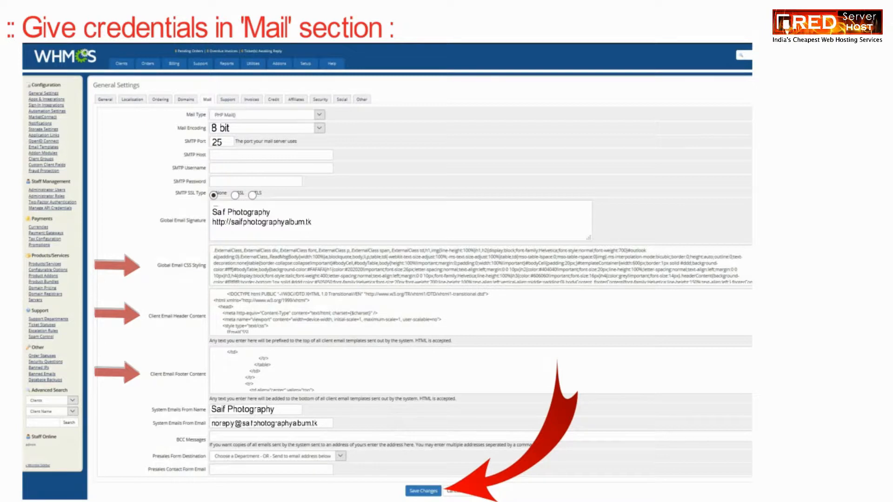
left_click(353, 145)
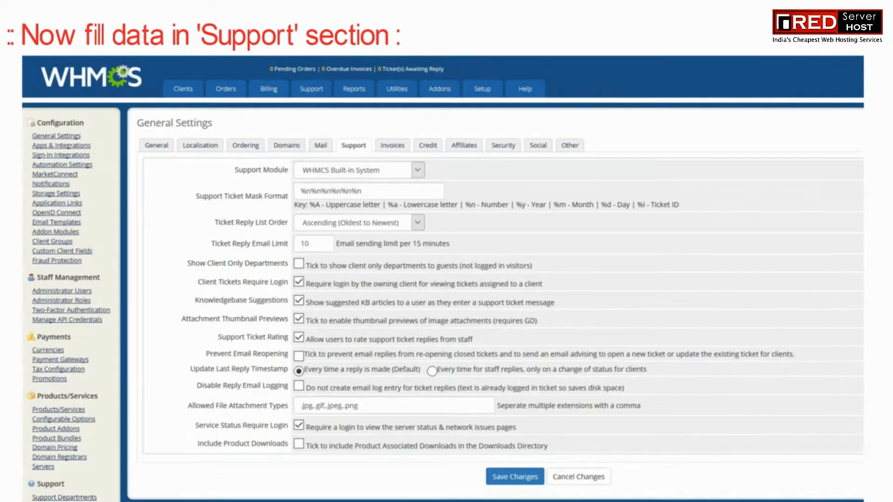
Step: In Support settings, enable client-only departments, attachment thumbnails and ticket rating
left_click(298, 265)
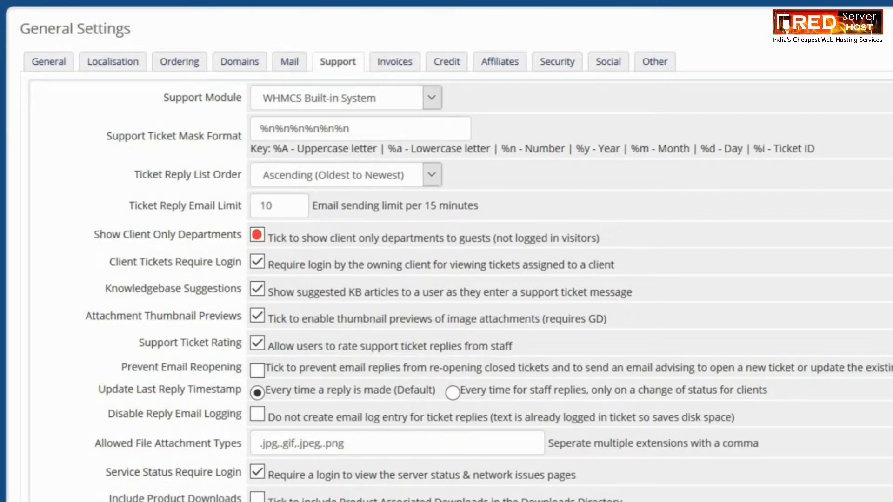
scroll("down", 3)
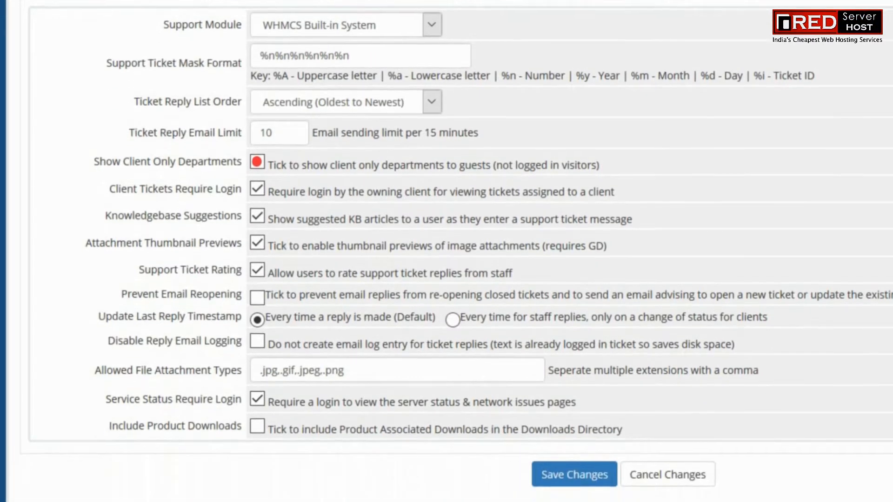
left_click(257, 191)
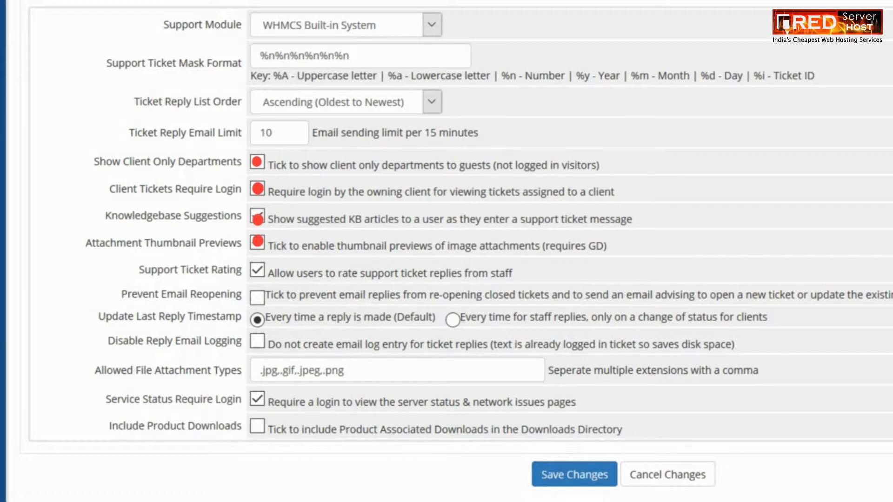
left_click(258, 270)
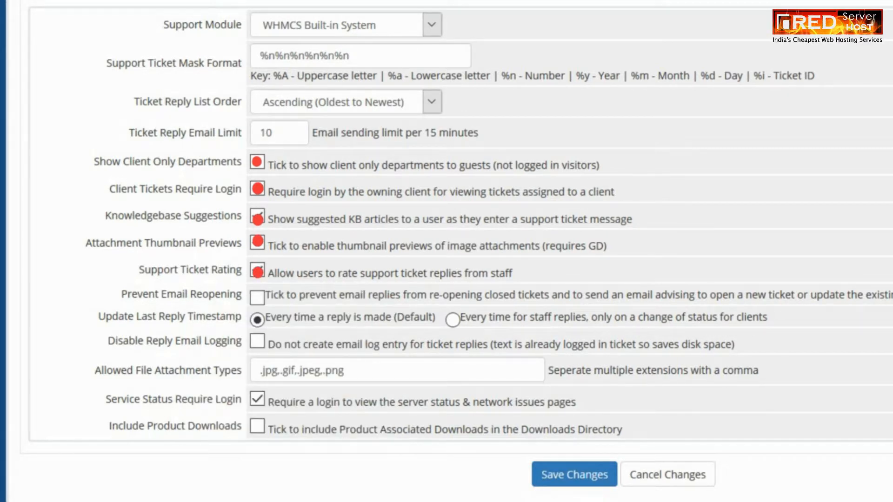
left_click(258, 402)
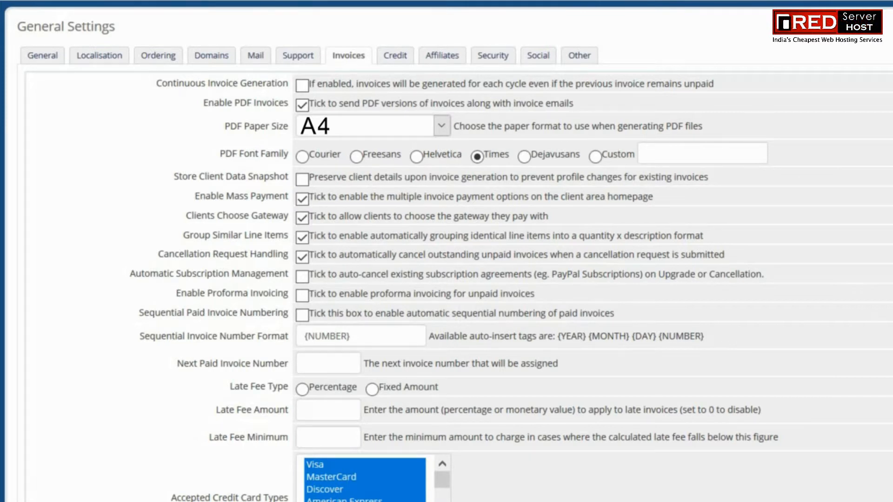
Step: Use Times PDF font, enable mass payment, gateway choice, line-item grouping and cancellation handling, set next invoice number 1, and save
left_click(473, 155)
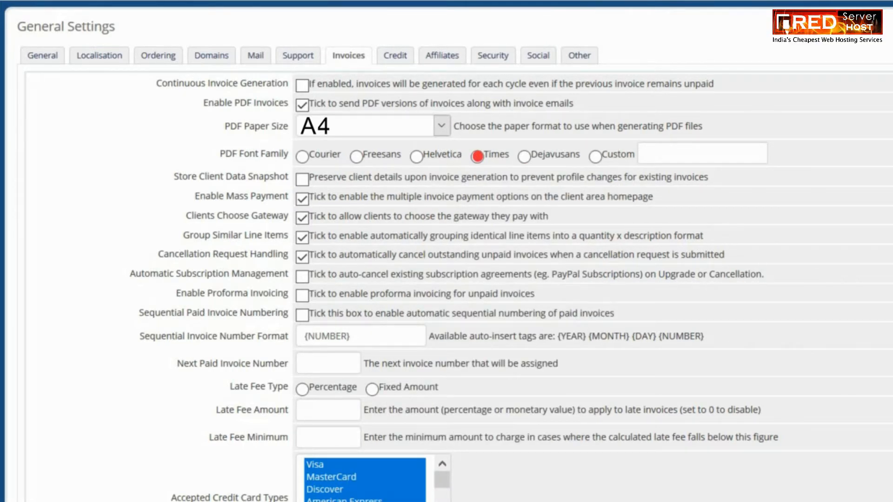
left_click(302, 196)
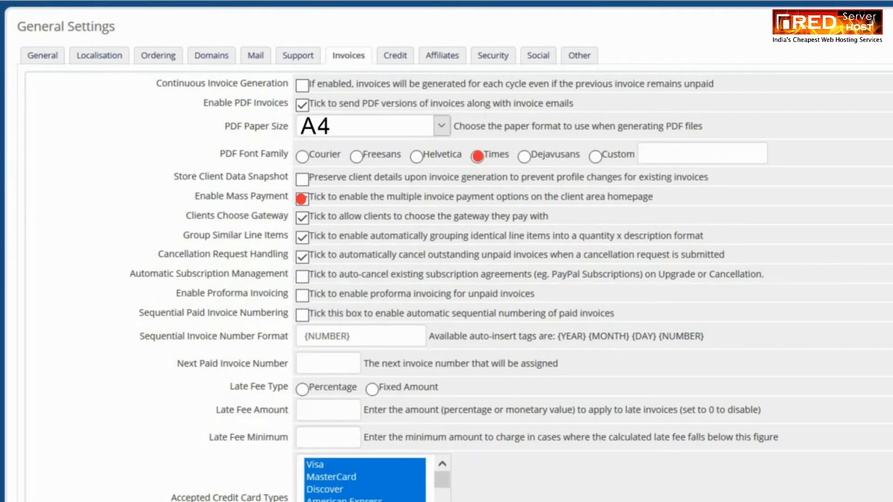
left_click(302, 216)
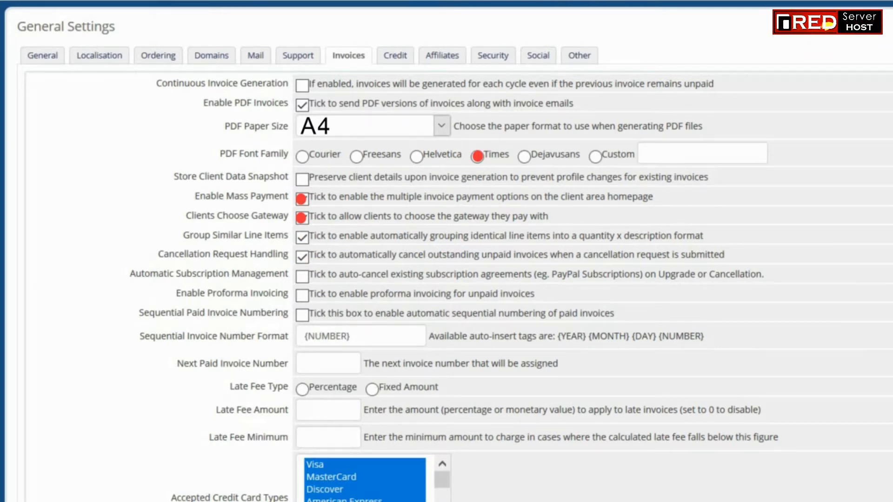
left_click(302, 236)
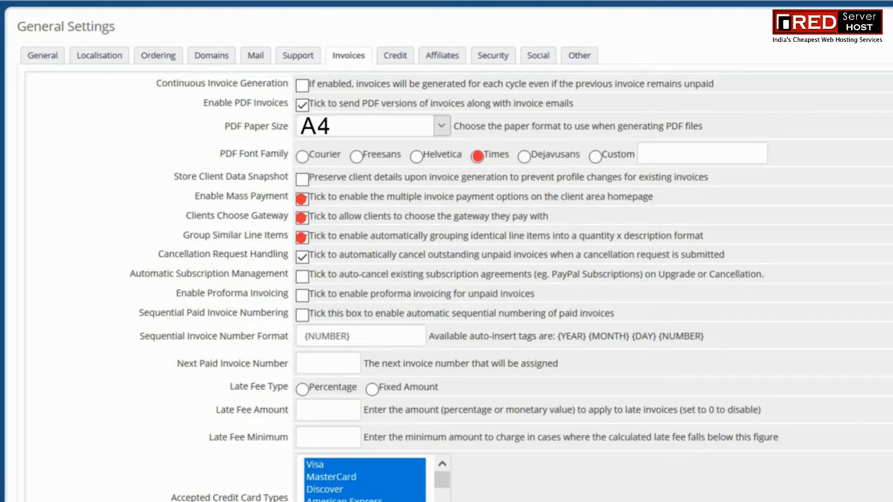
left_click(302, 255)
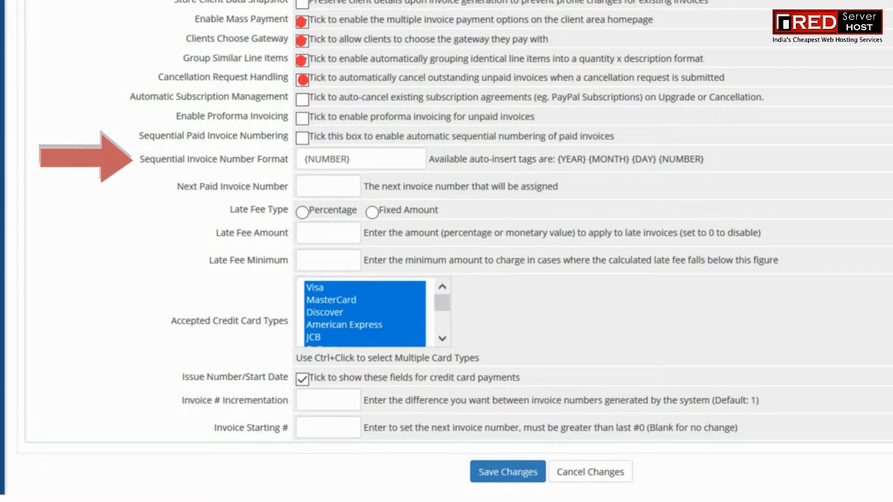
type("1")
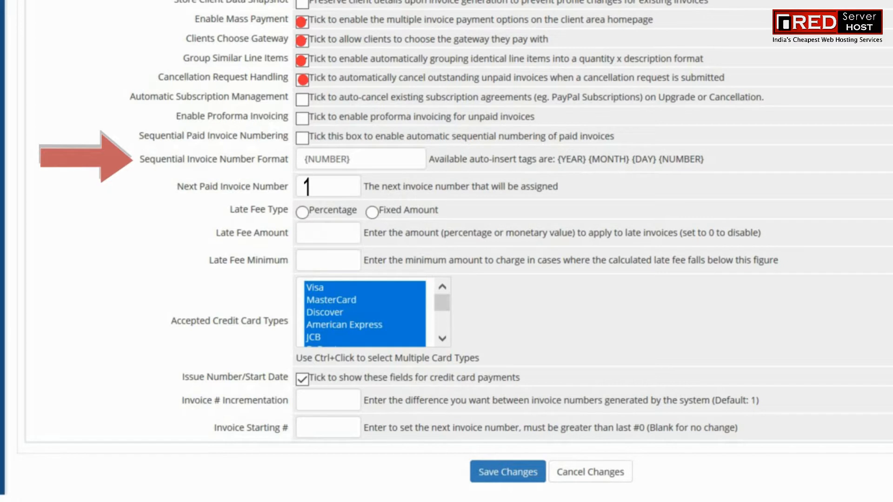
left_click(371, 210)
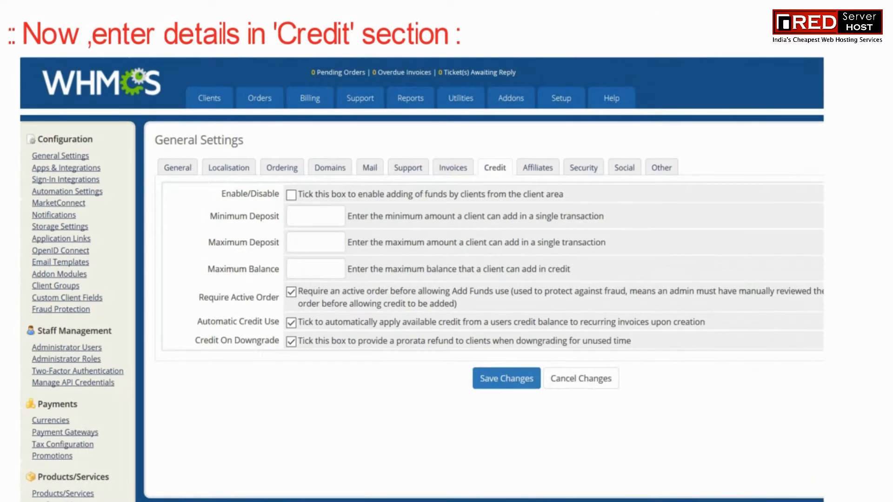
Step: Set client credit minimum deposit 100, maximum deposit 300 and maximum balance 1300
type("100")
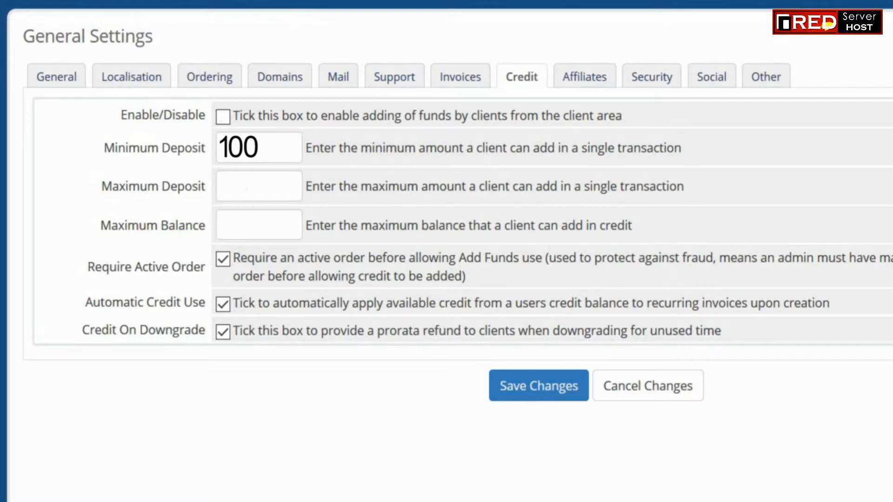
type("300")
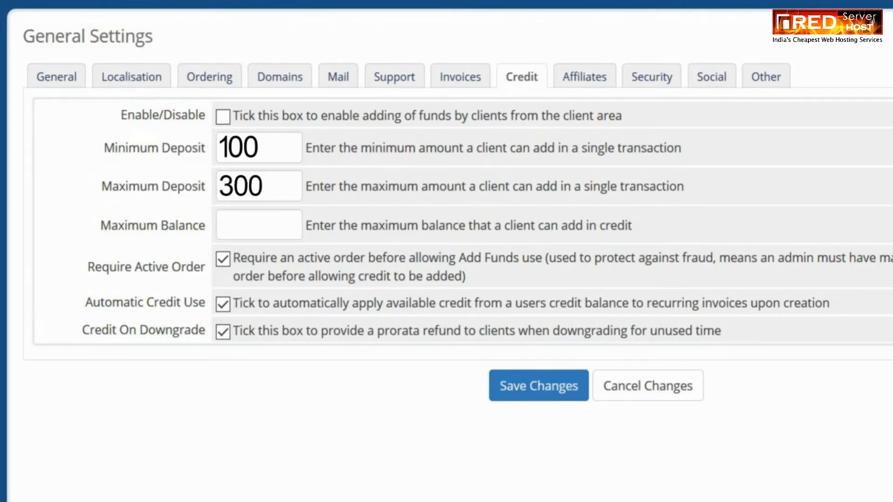
type("1300")
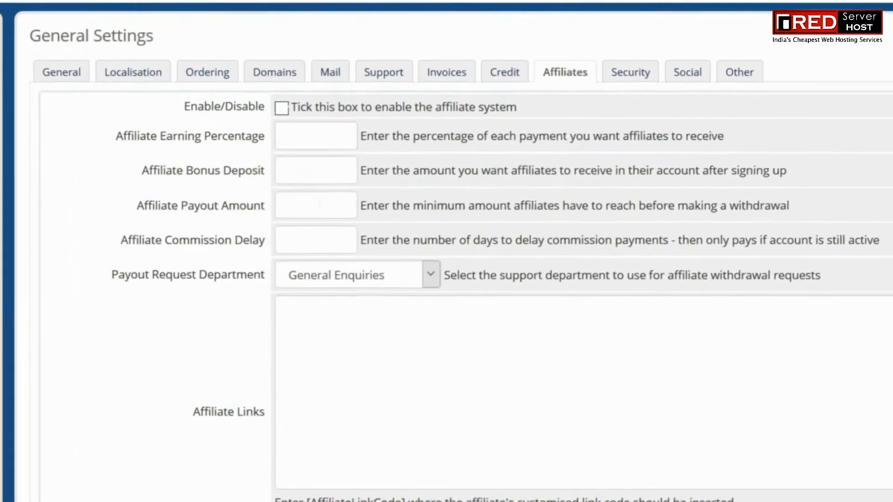
Step: Enable affiliates with 10% earnings, 10.0 bonus deposit, 100 minimum payout and 30-day delay, and save
left_click(281, 108)
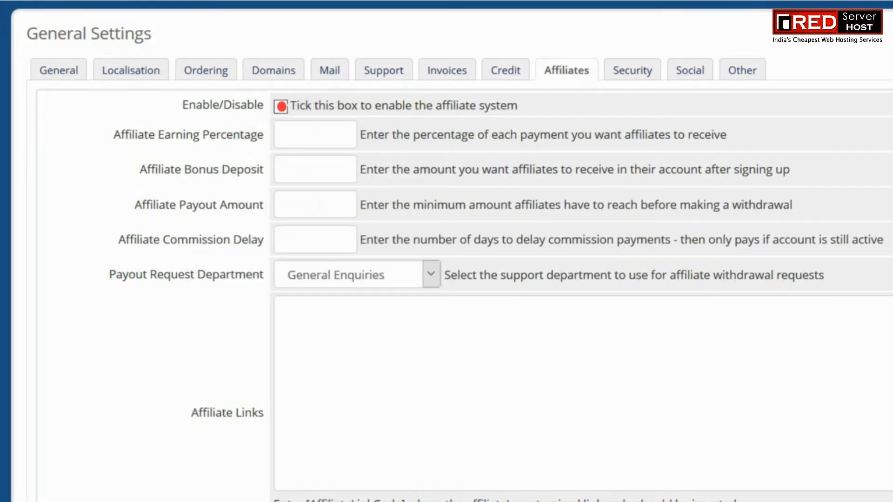
type("10")
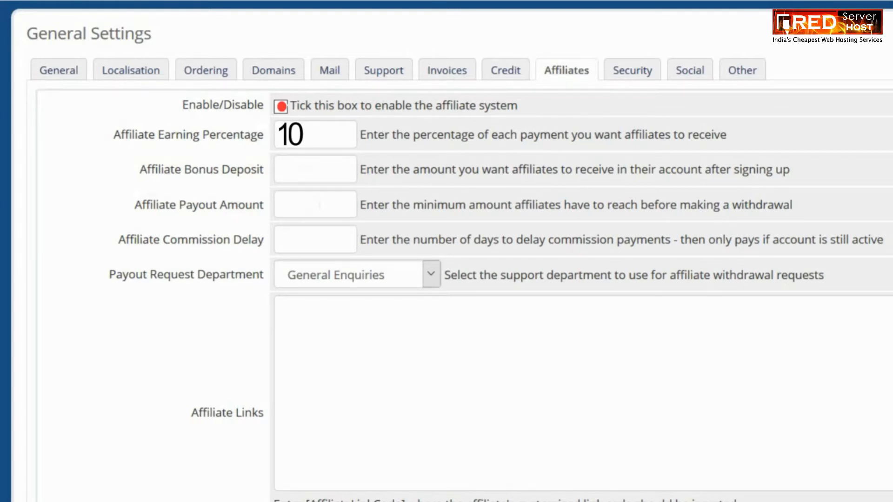
type("10.0")
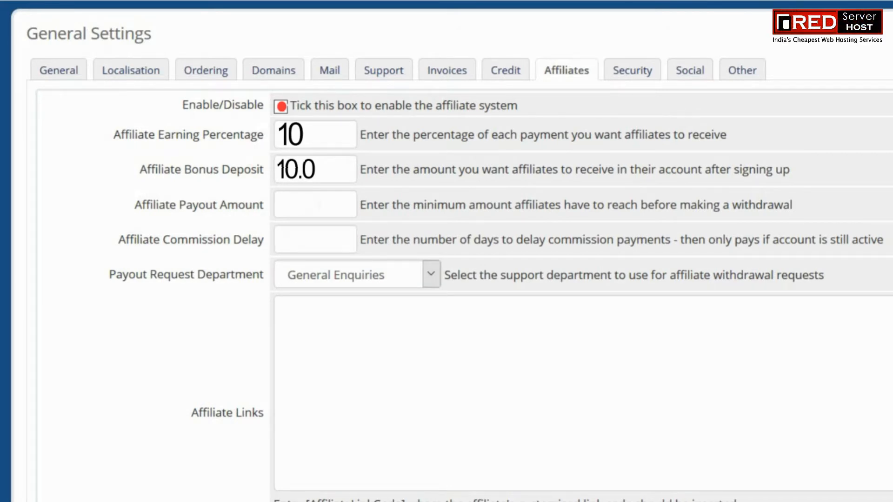
type("100")
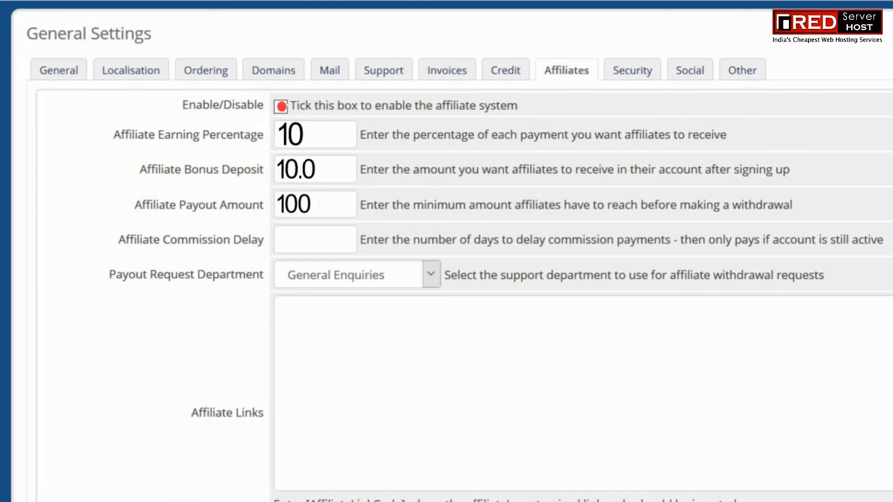
type("3")
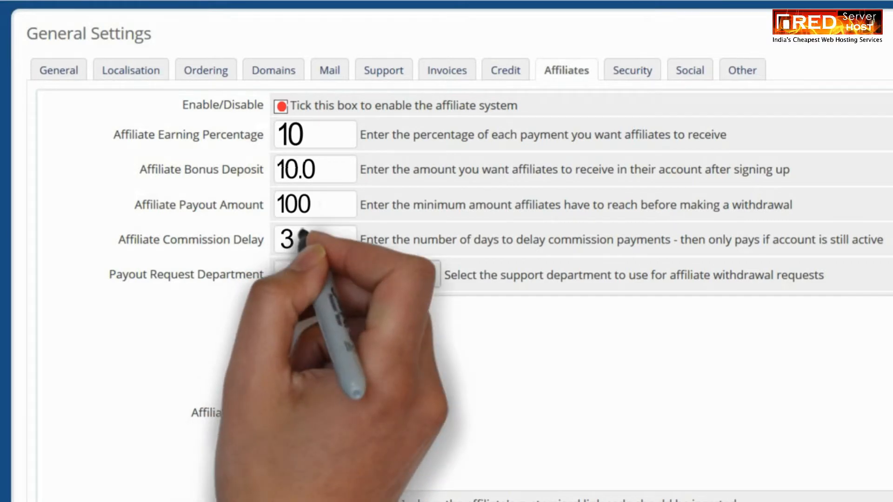
type("0")
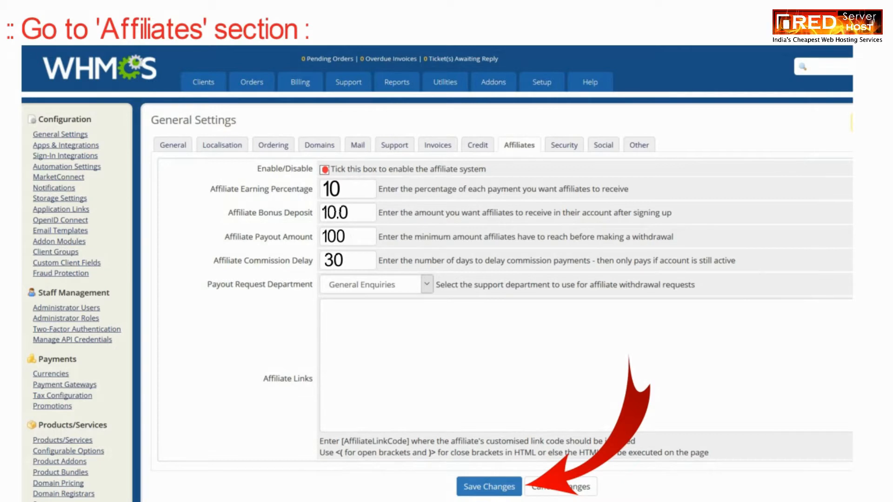
left_click(563, 144)
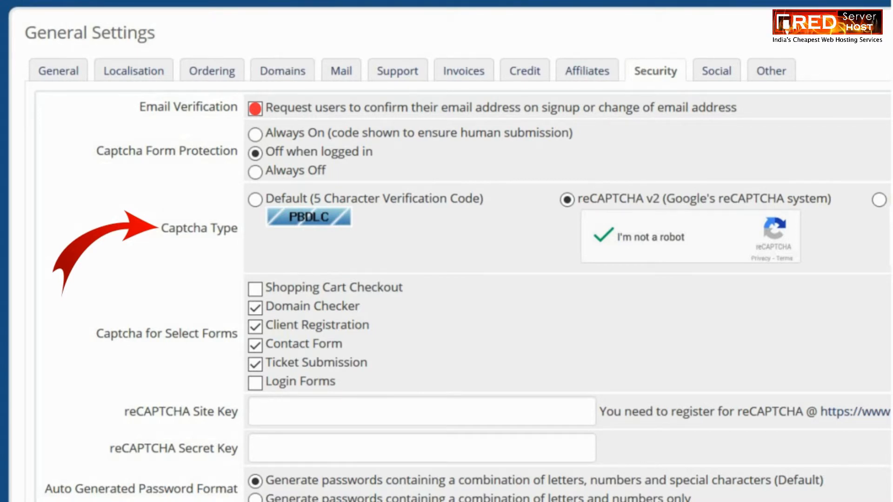
Step: Disable credit card storage and keep Smarty PHP tags set to Disabled in Security
scroll("down", 3)
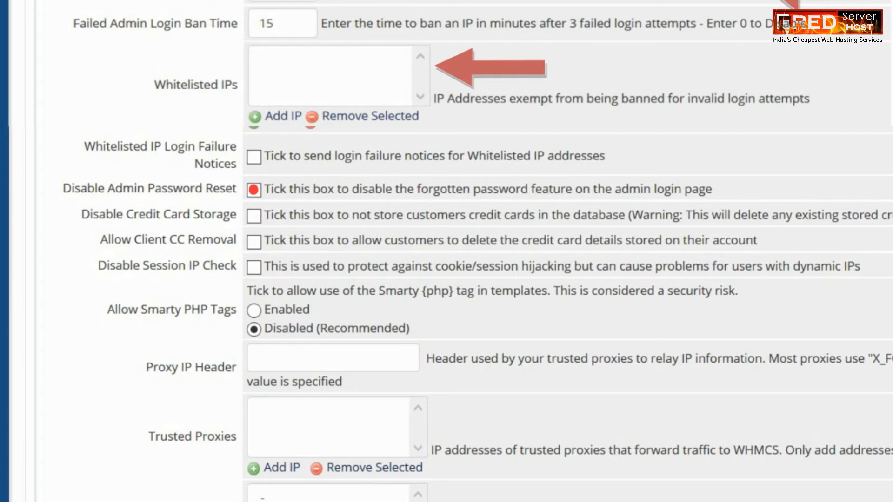
left_click(253, 217)
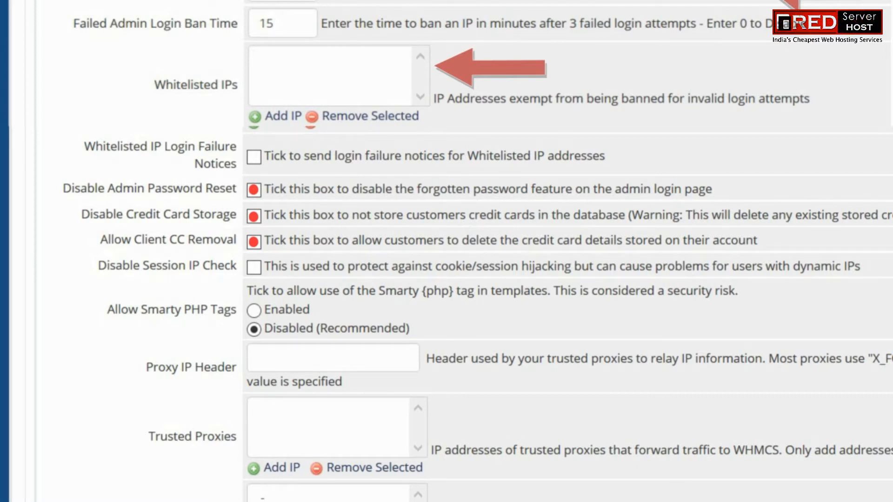
left_click(253, 329)
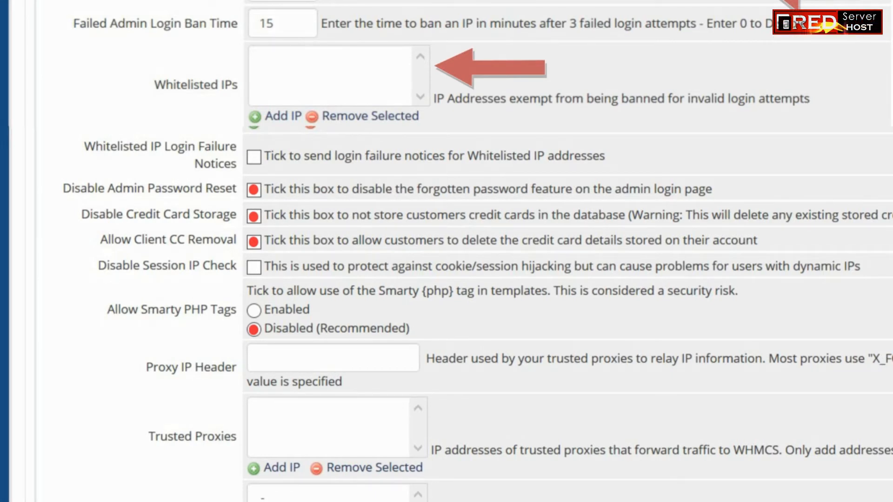
scroll("down", 3)
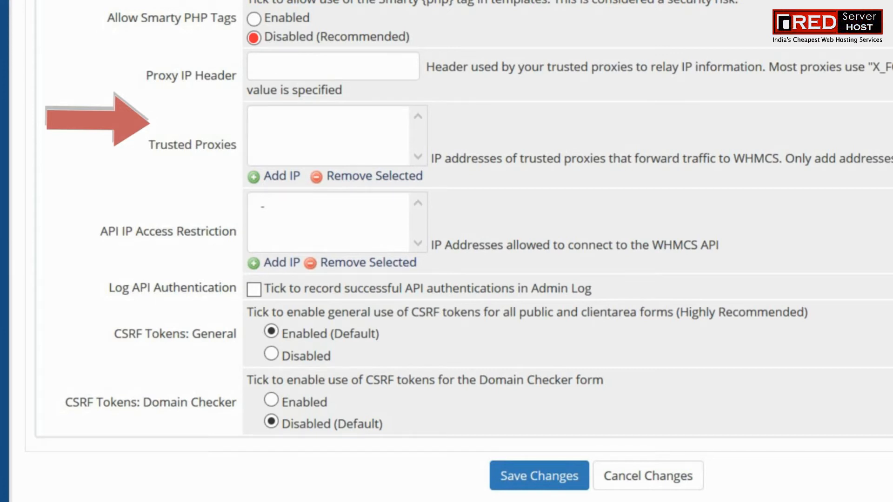
Step: Enable API authentication logging and general CSRF tokens, and save the Security settings
left_click(254, 290)
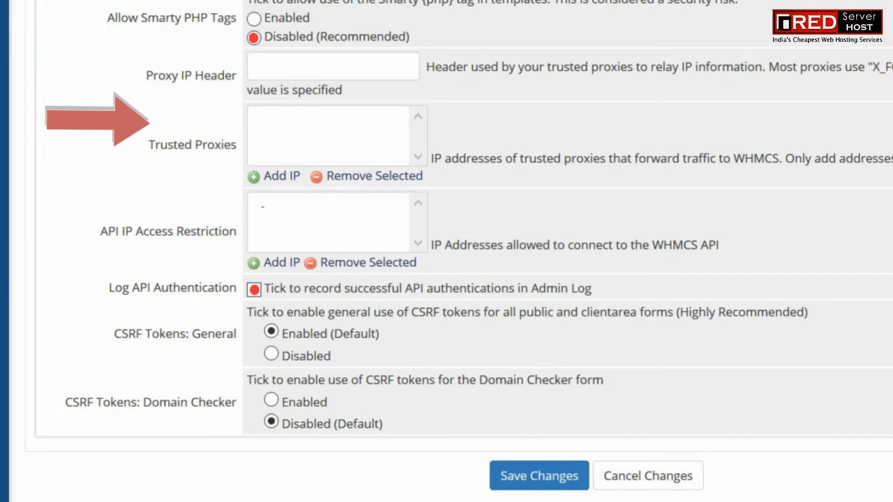
left_click(271, 333)
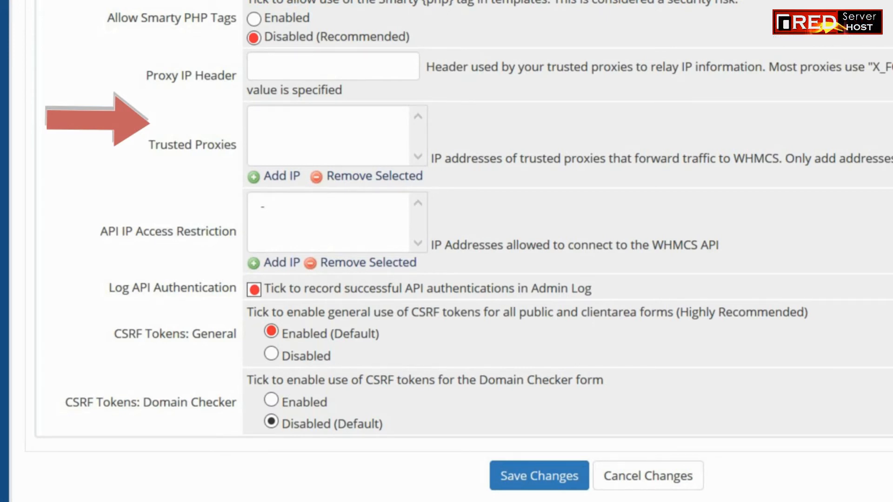
left_click(271, 422)
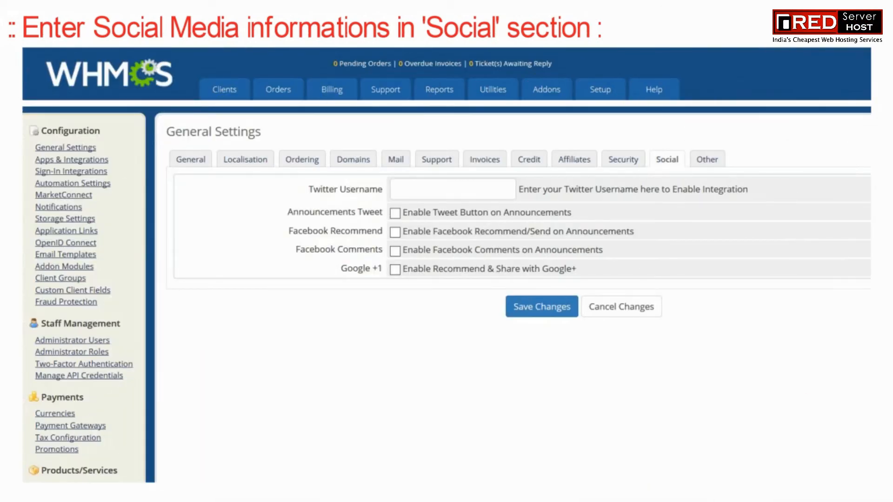
type("@saifphotography")
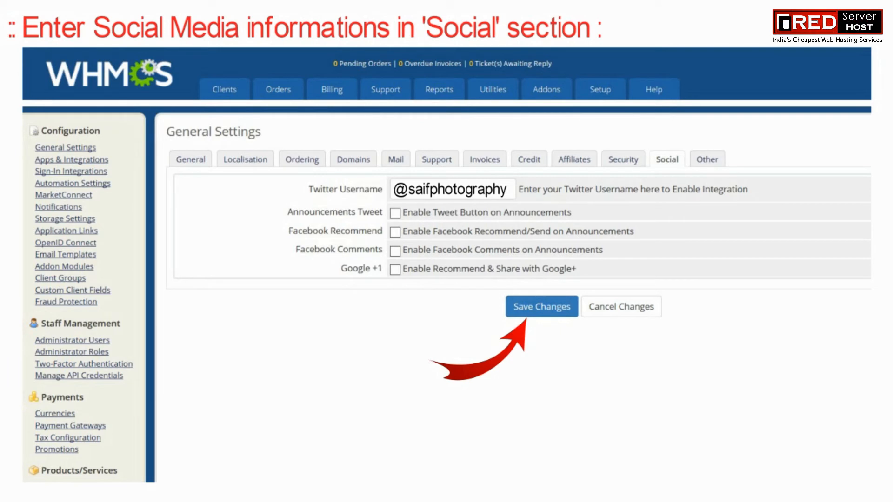
left_click(706, 159)
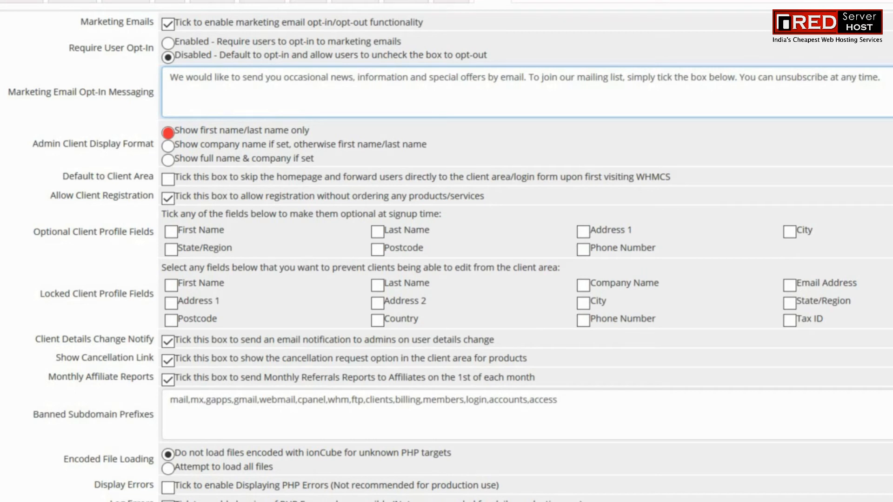
Step: Allow client registration and lock Company Name, Email Address and Postcode fields
left_click(168, 196)
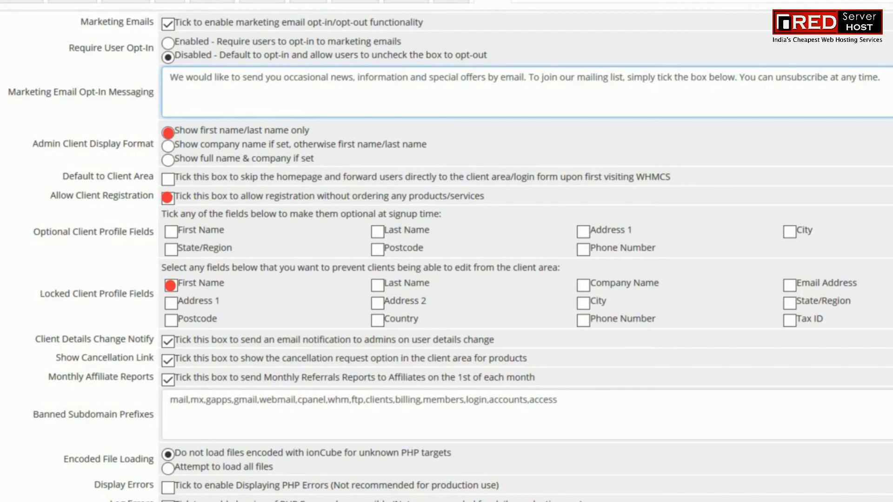
left_click(583, 283)
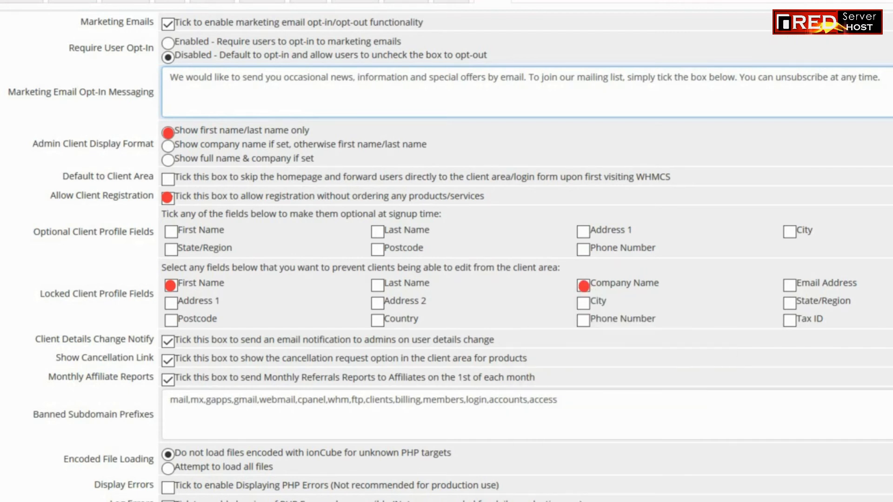
left_click(789, 283)
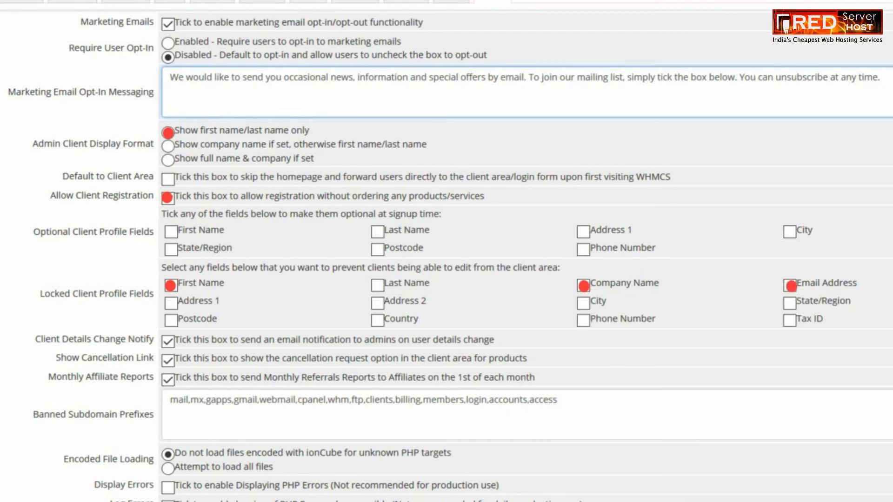
left_click(168, 318)
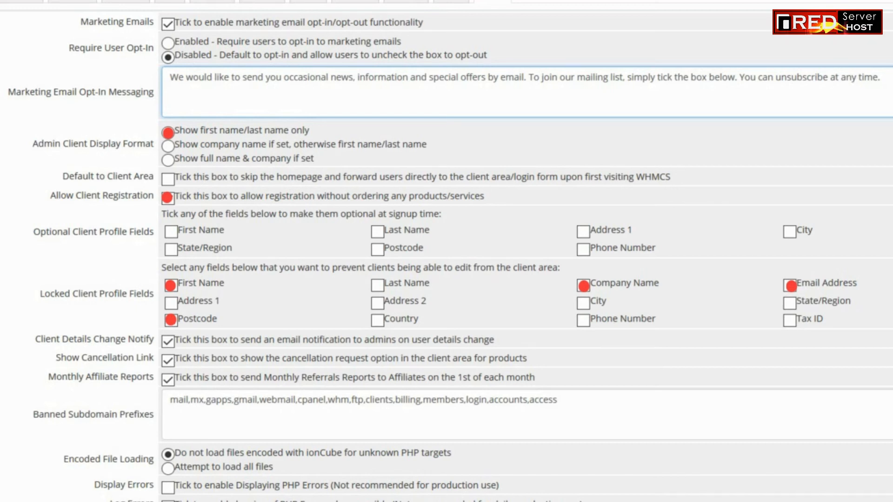
Step: Enable client details change notices, cancellation request links and monthly affiliate reports
left_click(167, 339)
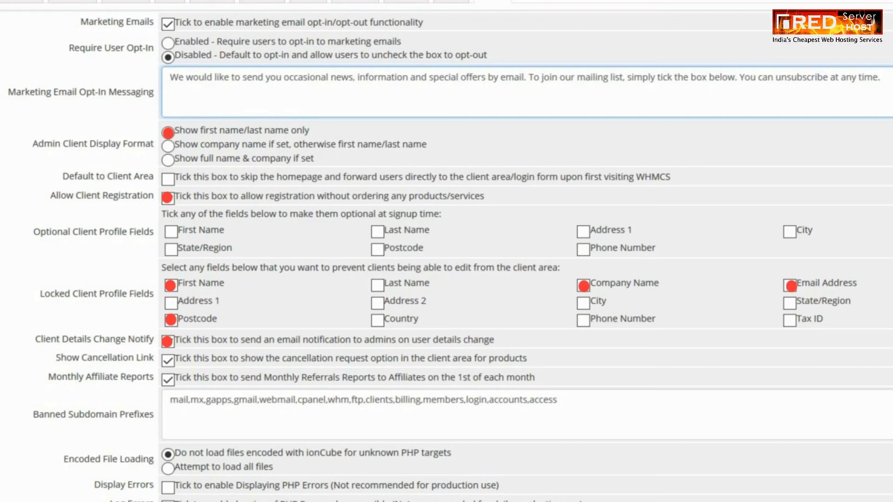
left_click(168, 361)
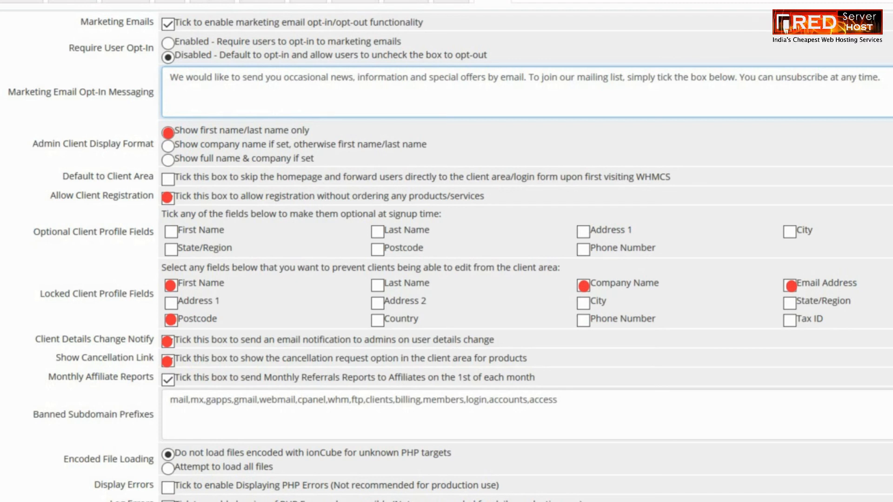
left_click(168, 377)
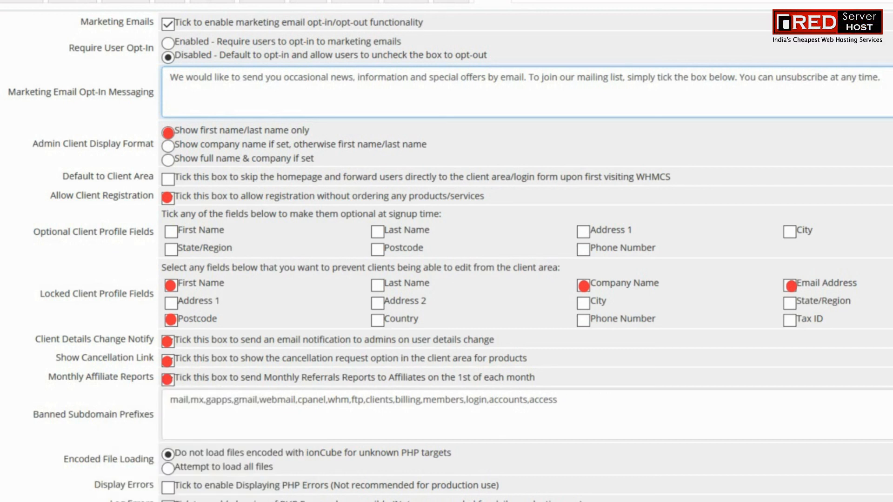
scroll("down", 3)
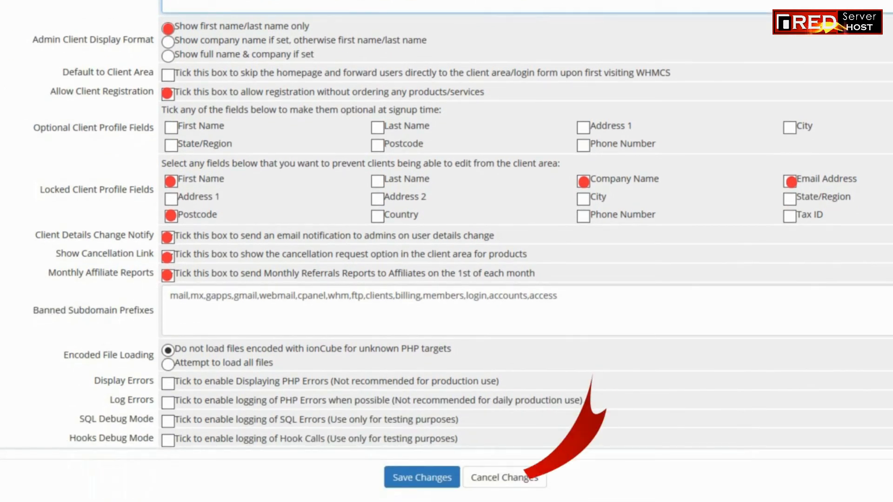